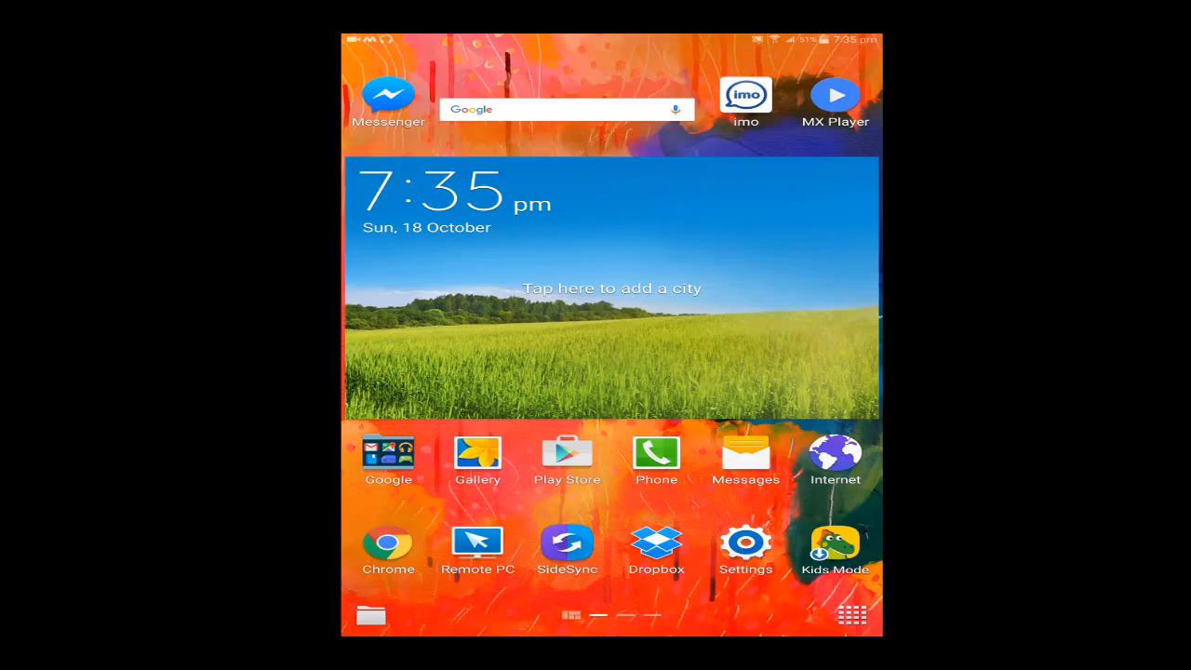
- Launch Settings from the full app list, reaching the Wi-Fi connections page
left_click(852, 615)
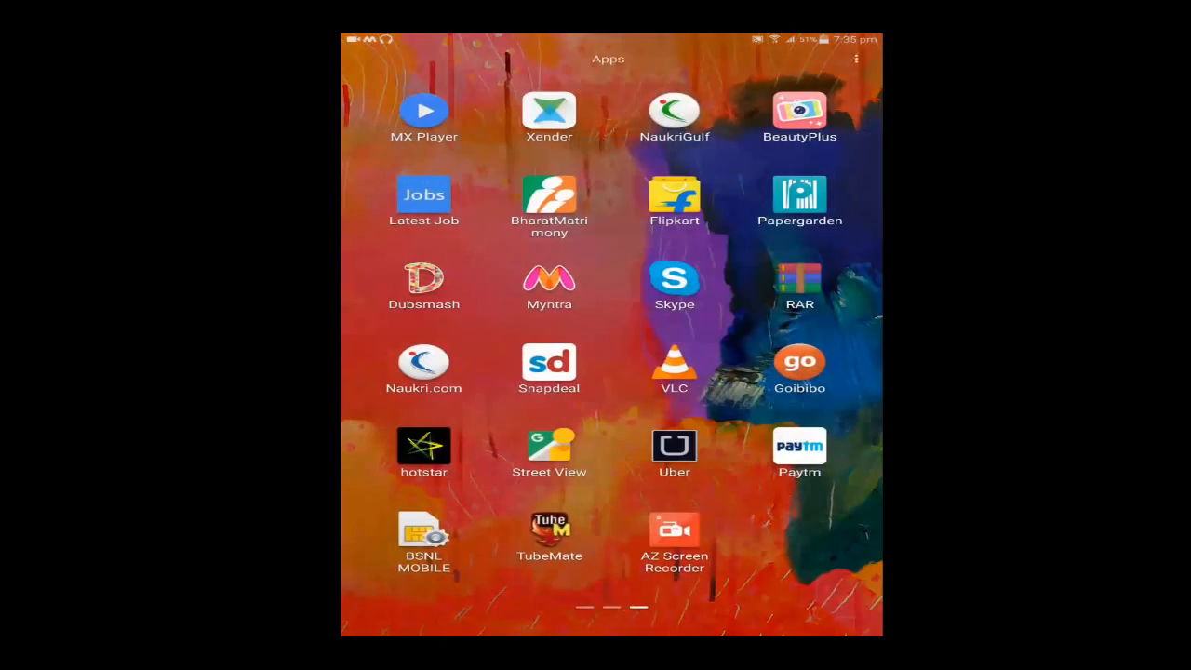
scroll("right", 3)
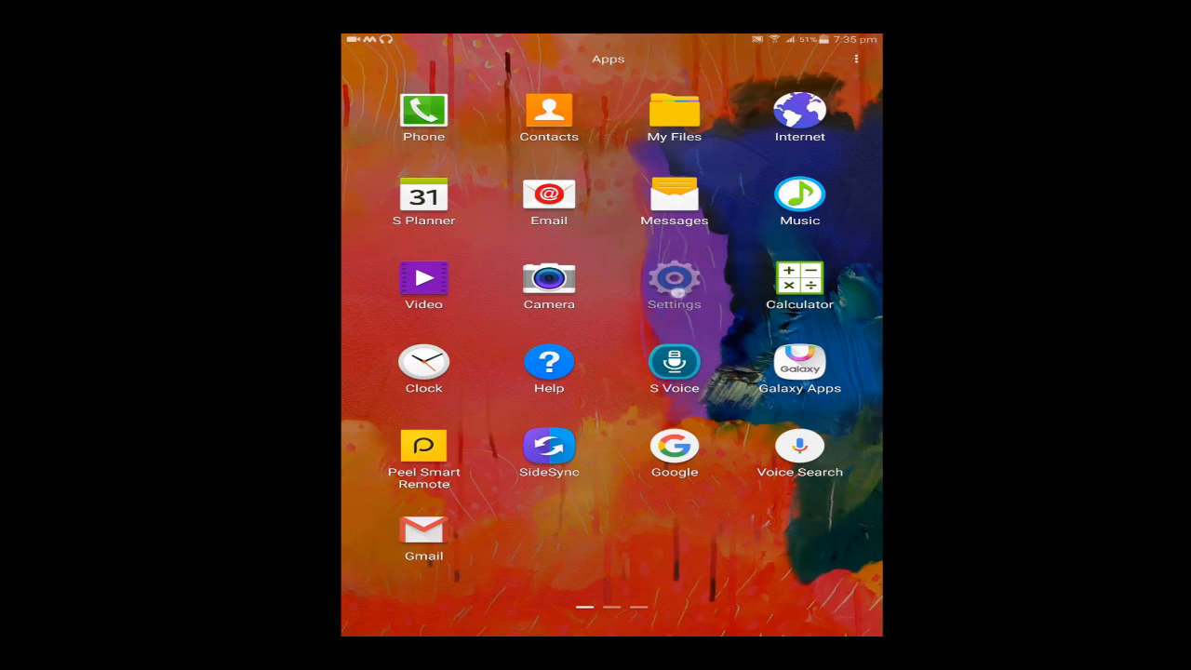
left_click(674, 279)
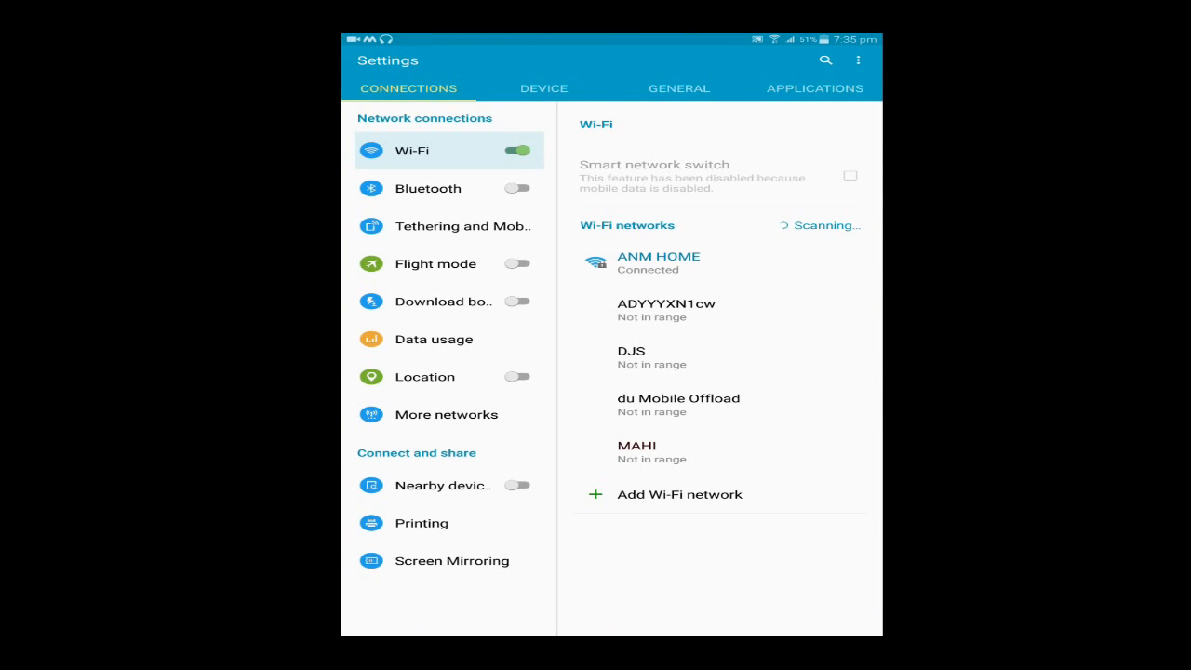
- Show the Backup and reset page under the General settings category
left_click(679, 88)
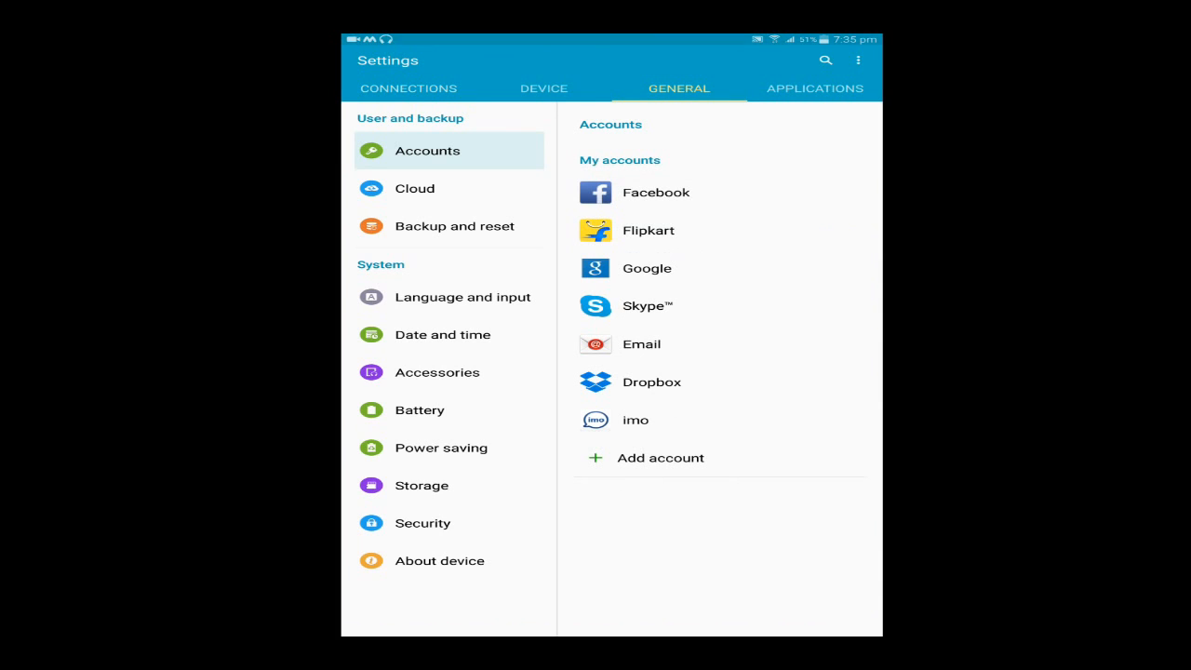
left_click(454, 226)
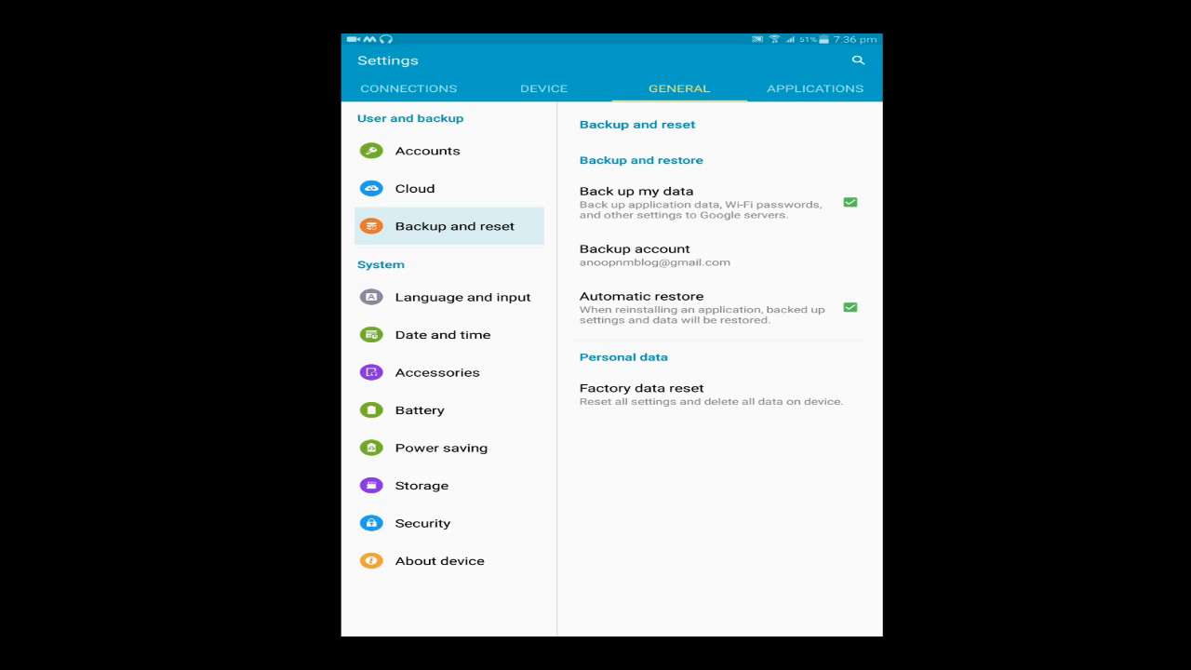
- Start Factory data reset, choose Reset device and submit the confirmation password to continue
left_click(640, 389)
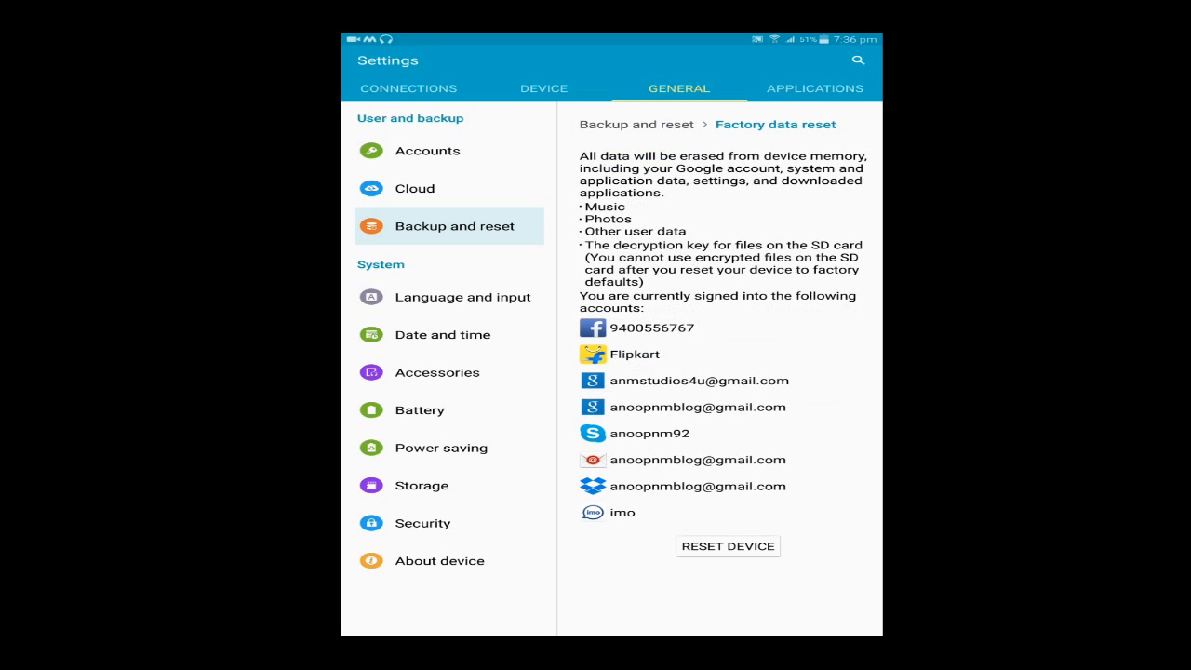
left_click(727, 546)
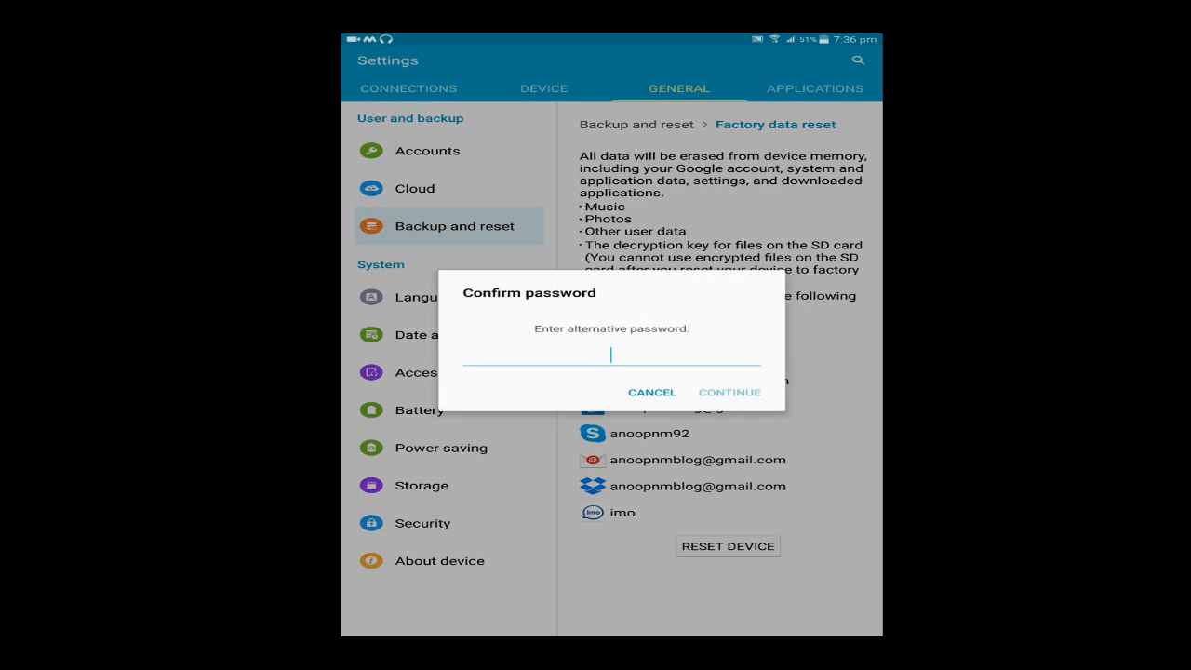
left_click(612, 355)
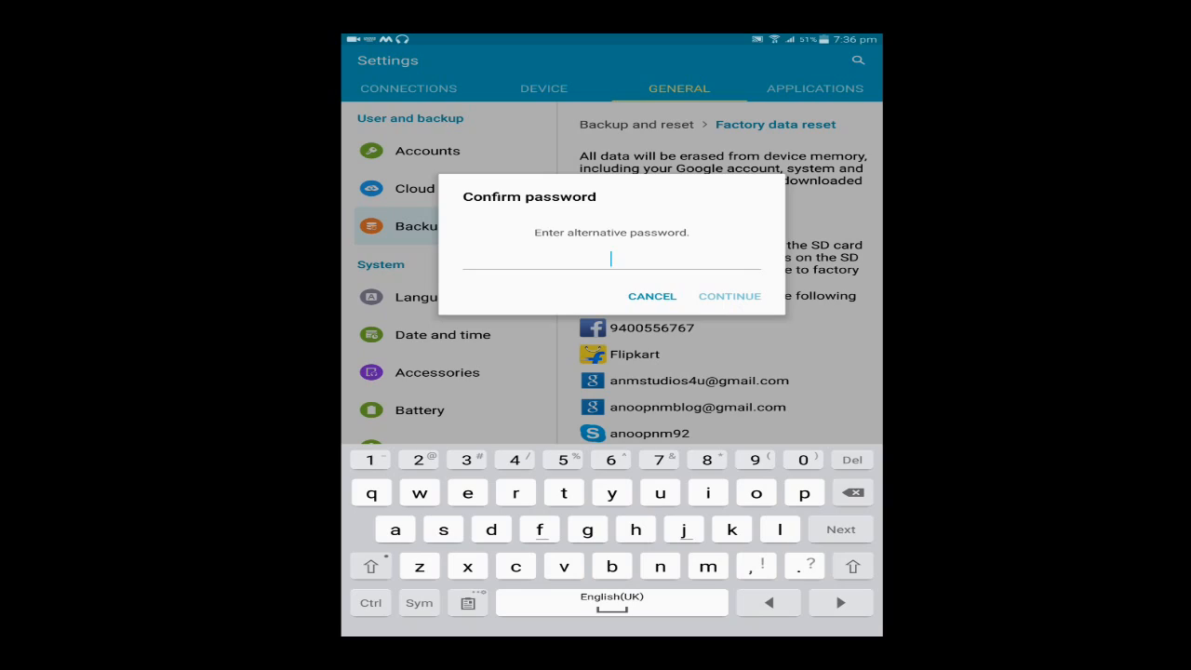
left_click(652, 296)
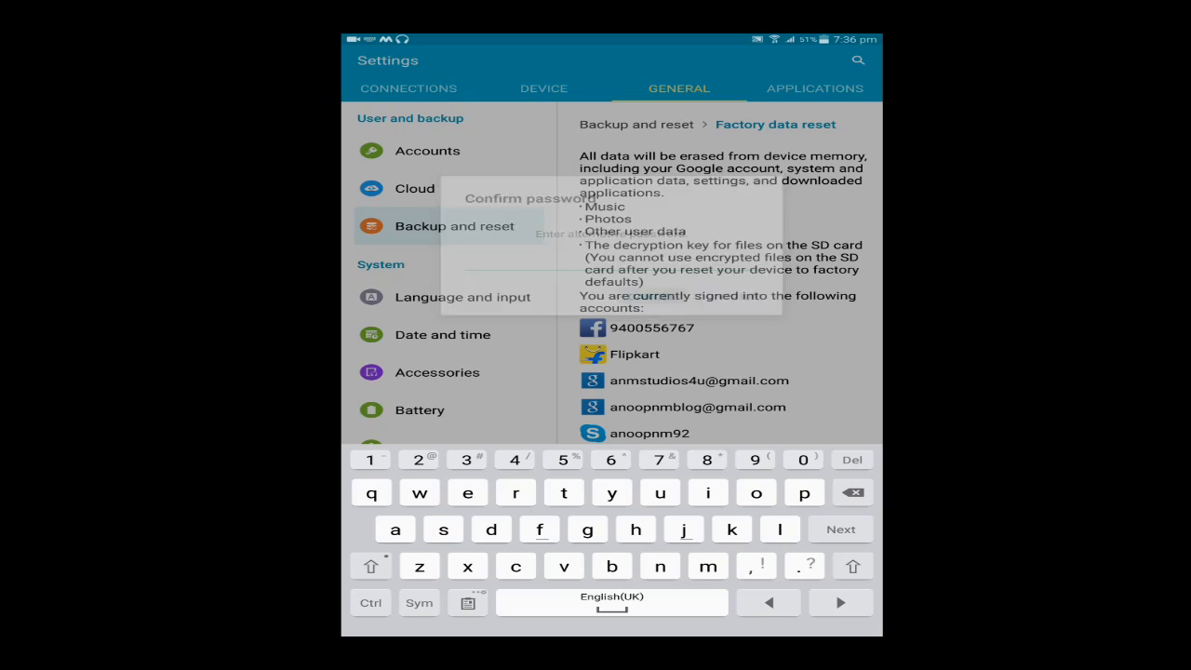